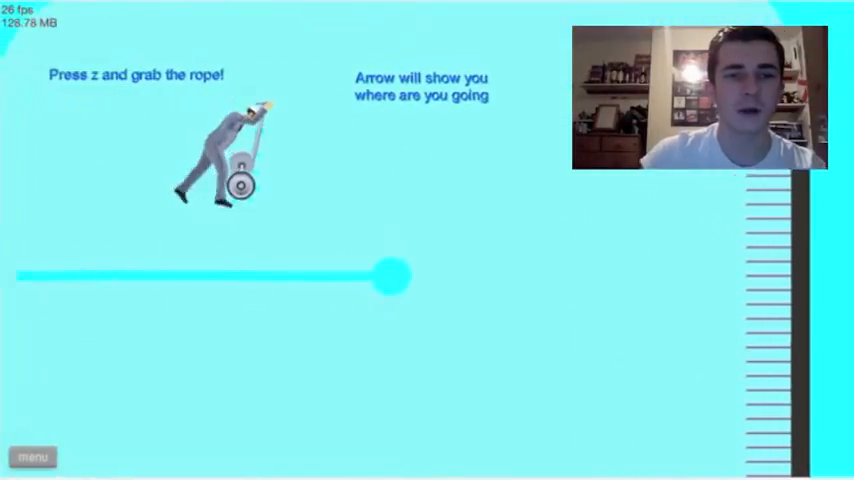
- Ride the Segway toward the rope, crash, and restart Blue Rope Swing!
{"action": "key", "text": "z"}
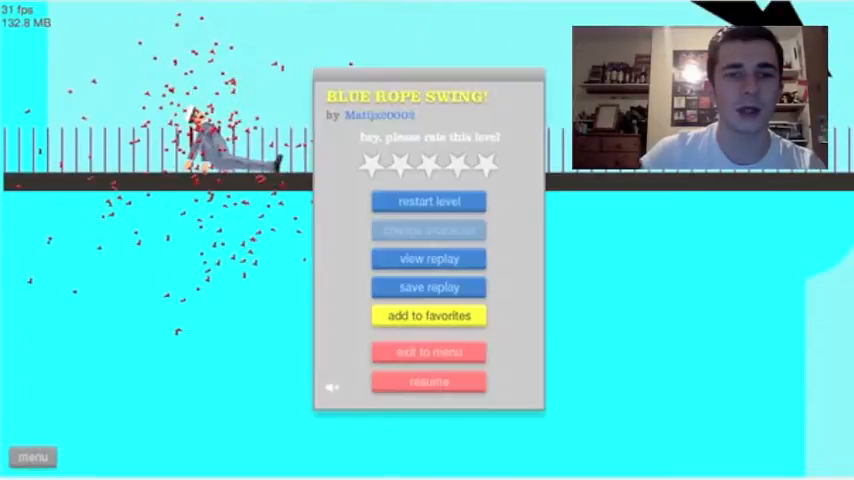
{"action": "left_click", "coordinate": [428, 200]}
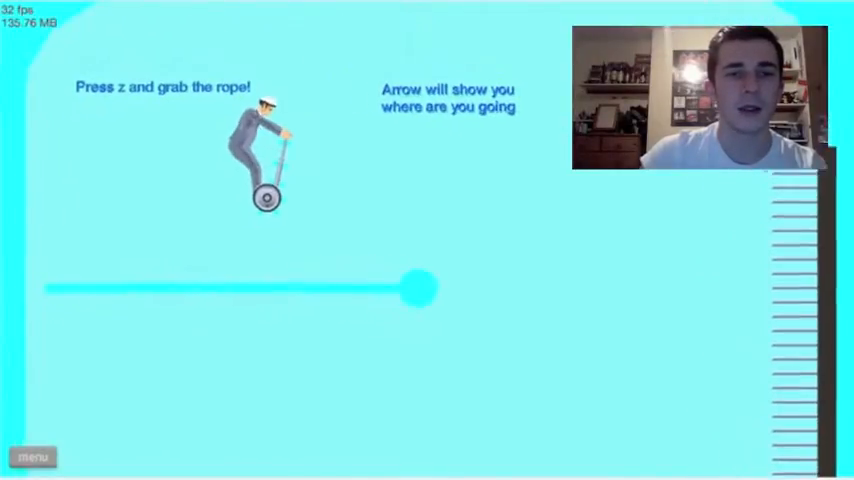
- Steer the Segway along the ledge toward the rope until the rider is thrown off
{"action": "key", "text": "z"}
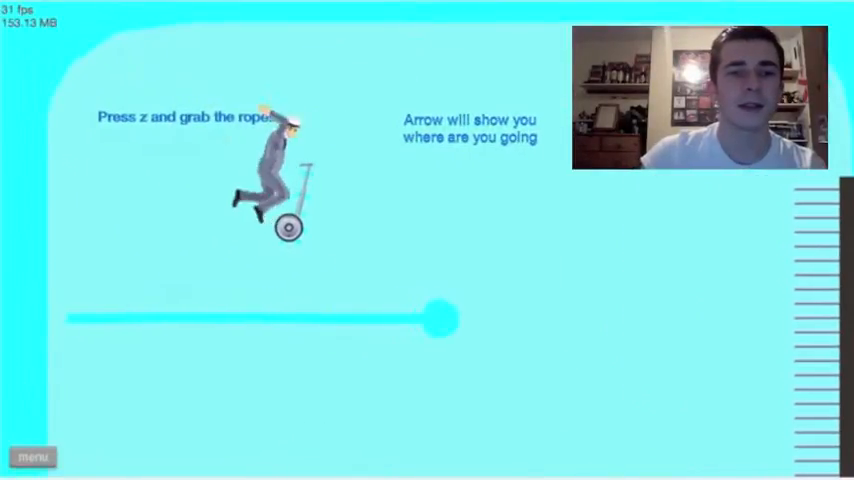
{"action": "key", "text": "z"}
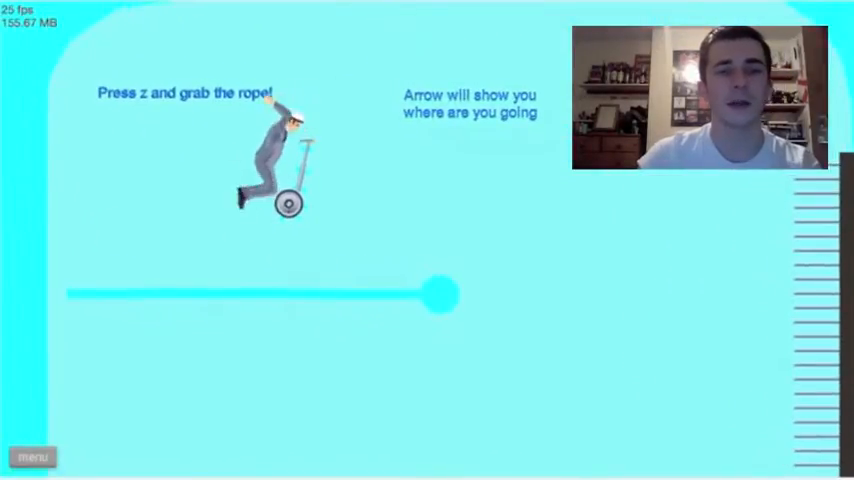
{"action": "key", "text": "z"}
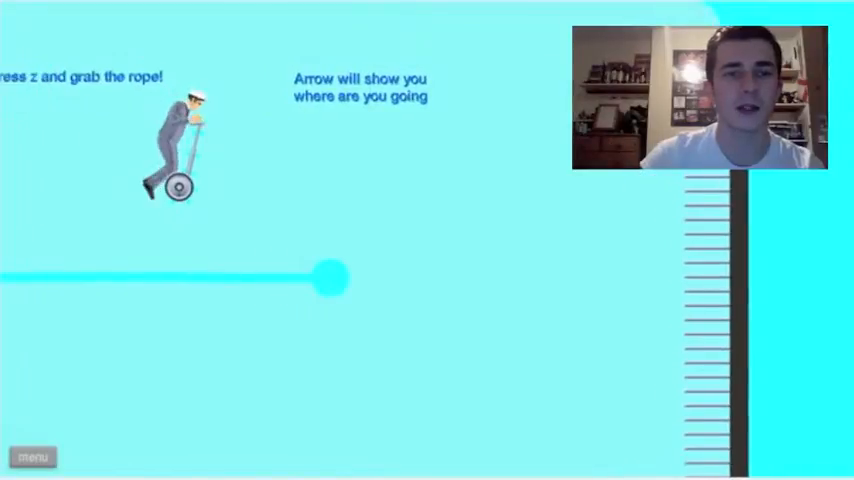
{"action": "key", "text": "z"}
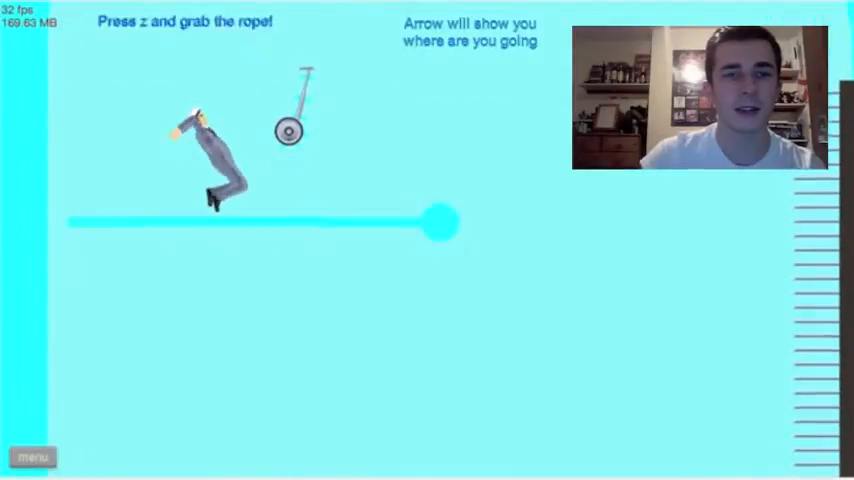
- Ride along the ledge and off toward the rope, crashing into the level-over menu
{"action": "key", "text": "z"}
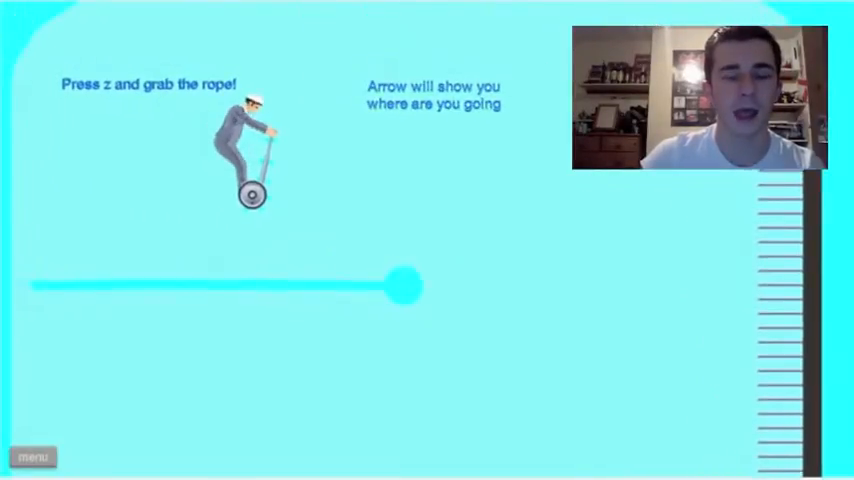
{"action": "key", "text": "z"}
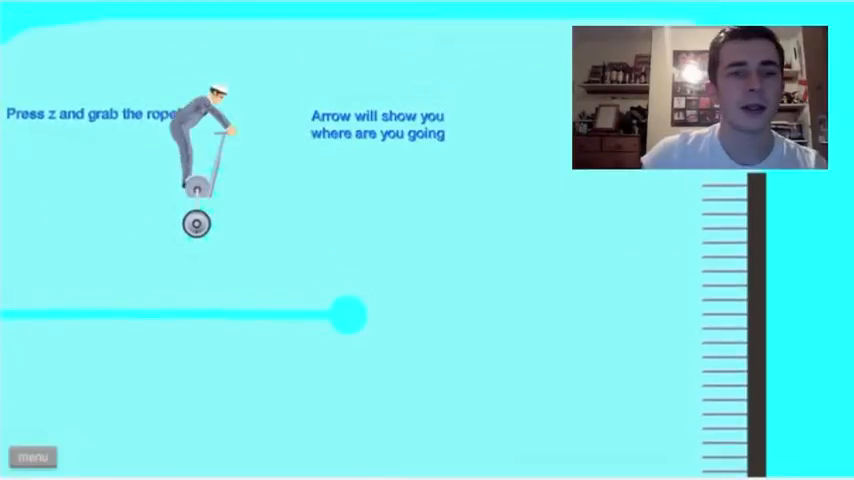
{"action": "key", "text": "z"}
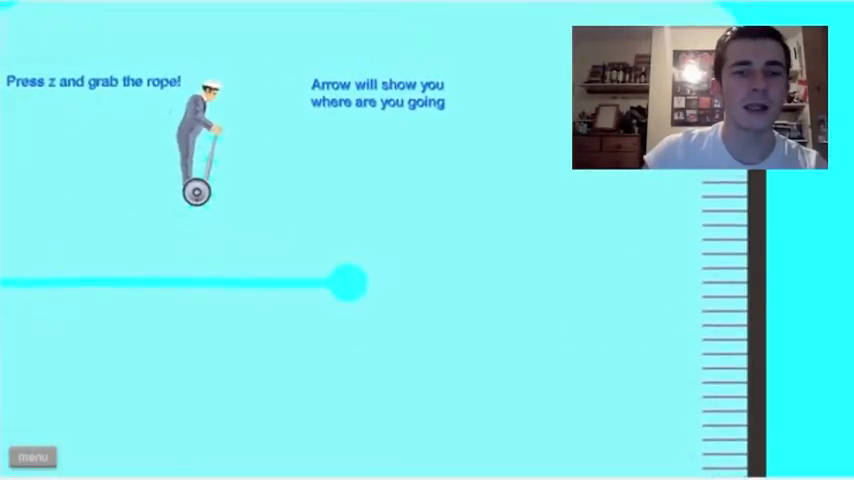
{"action": "key", "text": "z"}
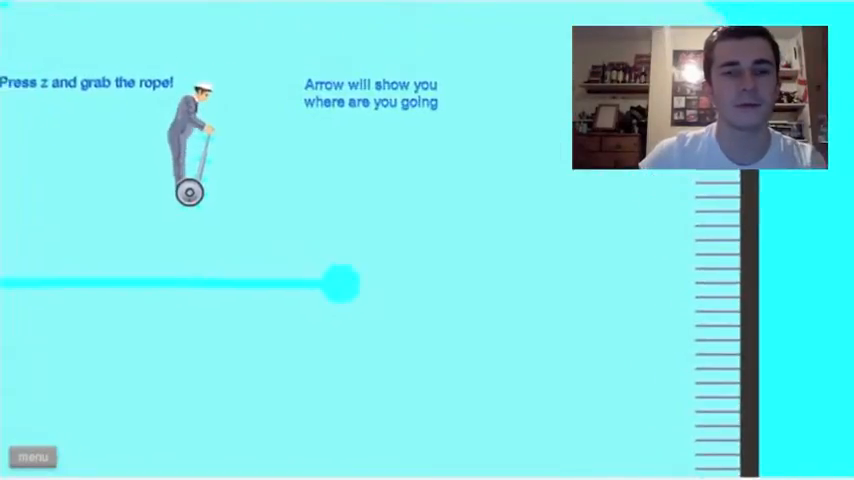
{"action": "key", "text": "z"}
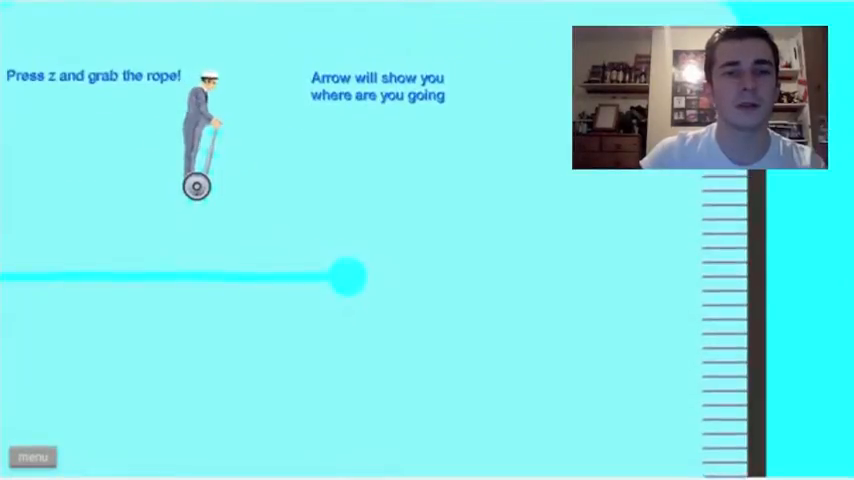
{"action": "key", "text": "z"}
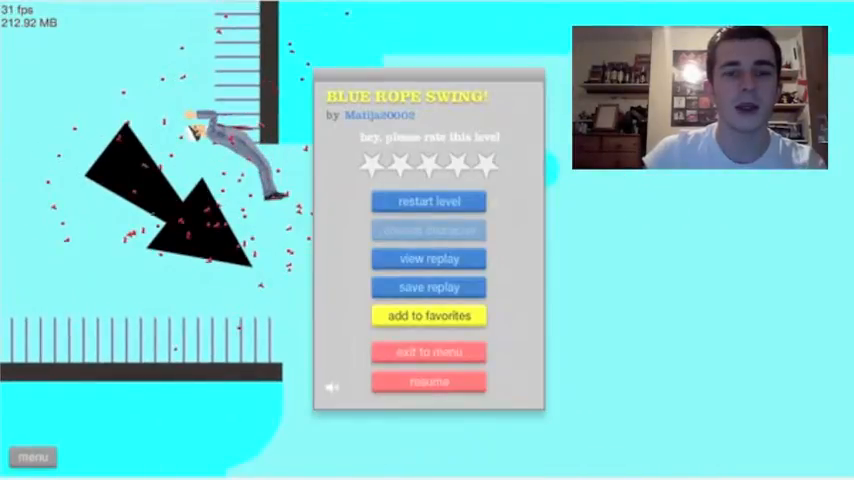
- Restart the level and ride the Segway toward the rope until it crashes again
{"action": "left_click", "coordinate": [428, 380]}
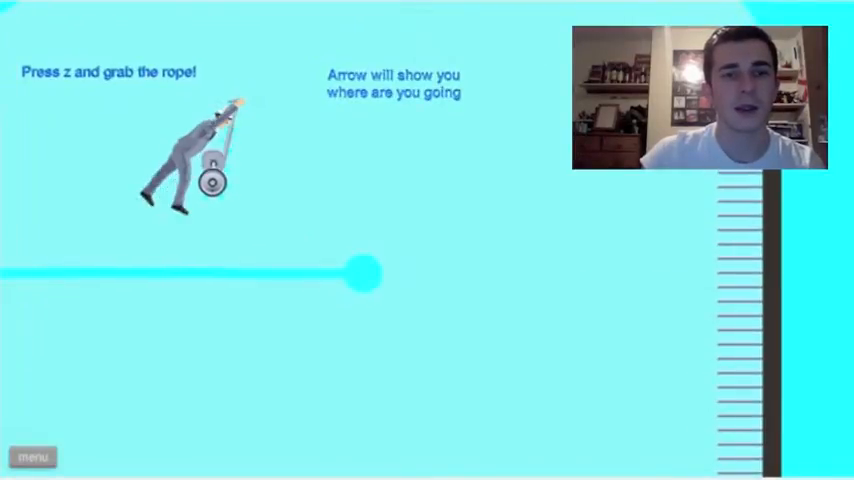
{"action": "key", "text": "z"}
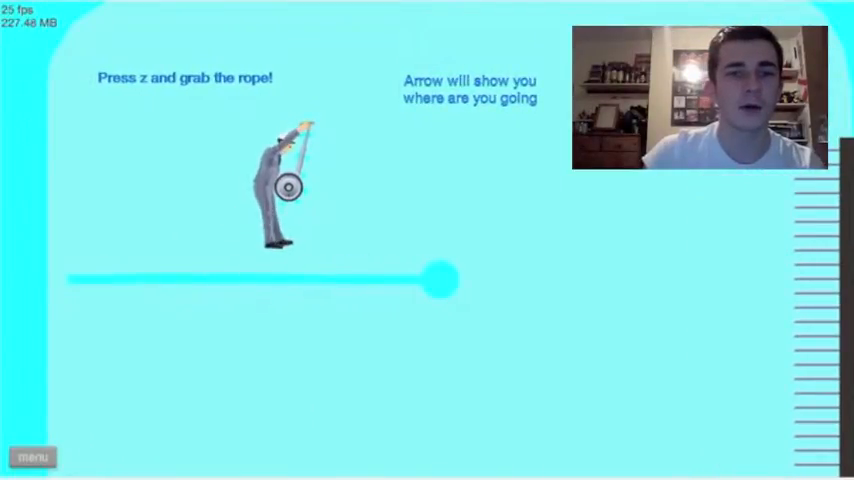
{"action": "key", "text": "z"}
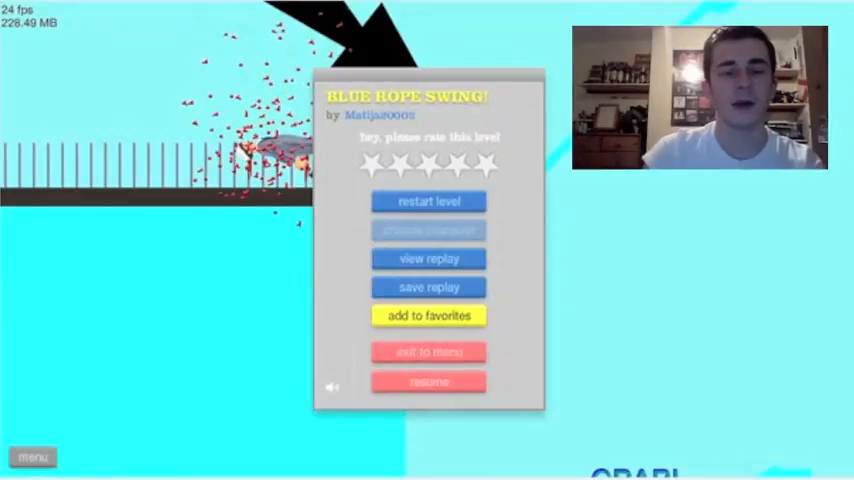
- Restart Blue Rope Swing! and make another Segway run that ends in a crash
{"action": "left_click", "coordinate": [428, 200]}
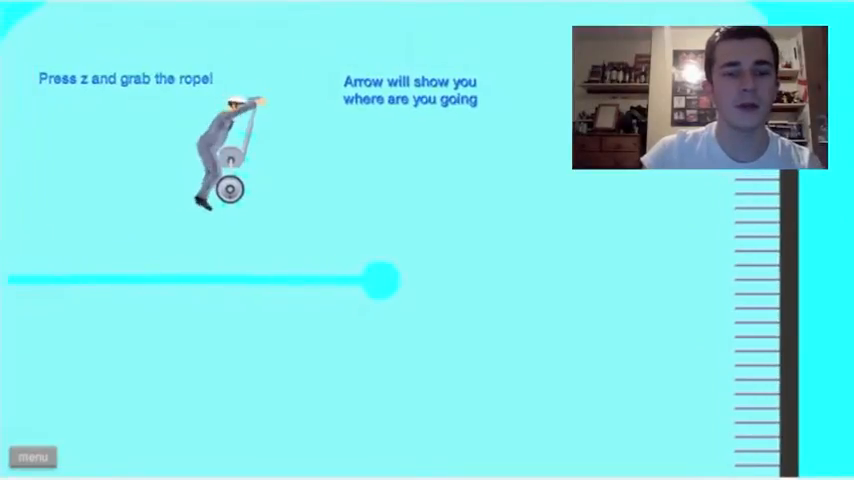
{"action": "key", "text": "z"}
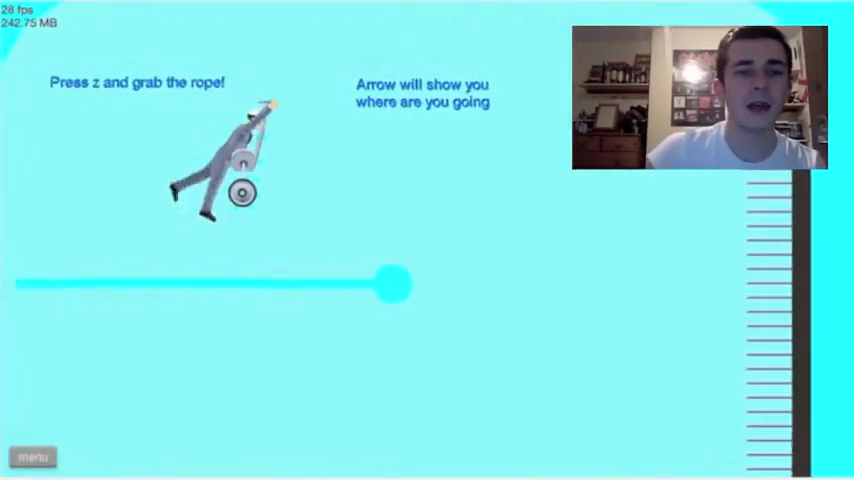
{"action": "key", "text": "z"}
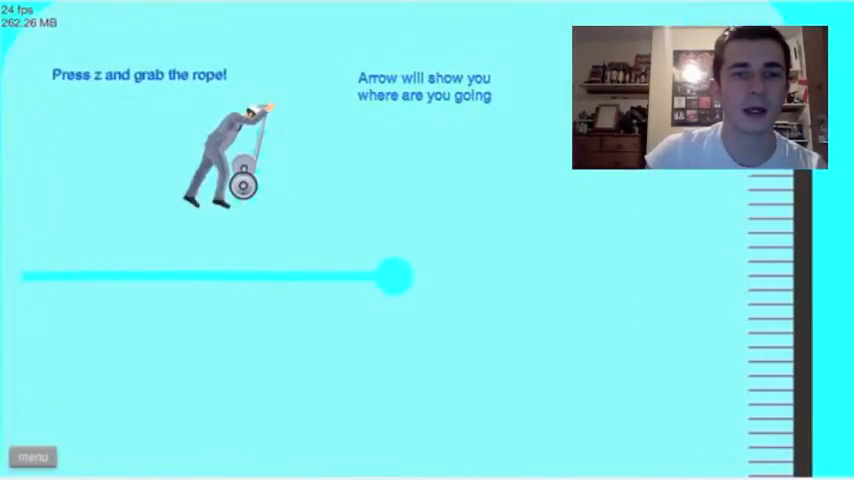
{"action": "key", "text": "z"}
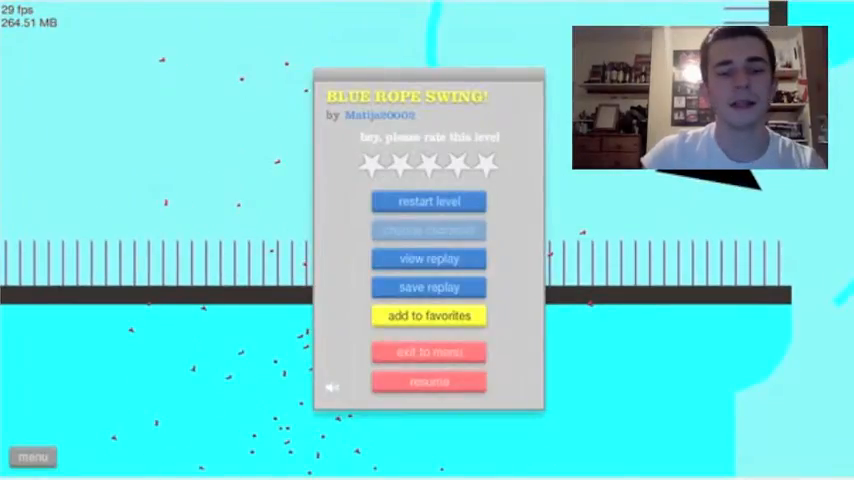
- Restart the level, try to grab the rope with Z, and crash near it
{"action": "left_click", "coordinate": [428, 380]}
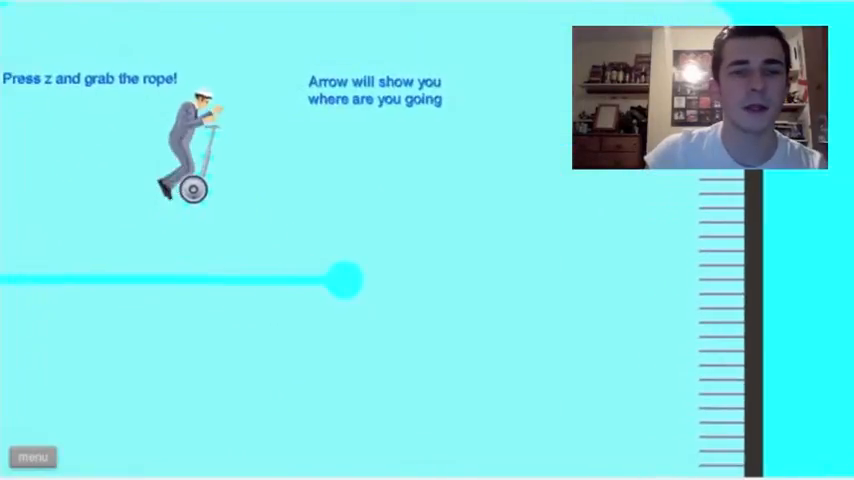
{"action": "key", "text": "z"}
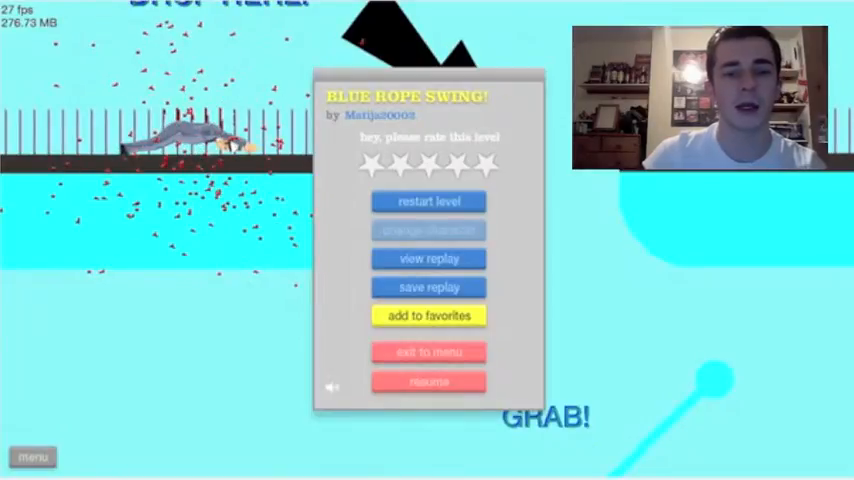
- Restart Blue Rope Swing! from the end-of-level menu
{"action": "left_click", "coordinate": [428, 380]}
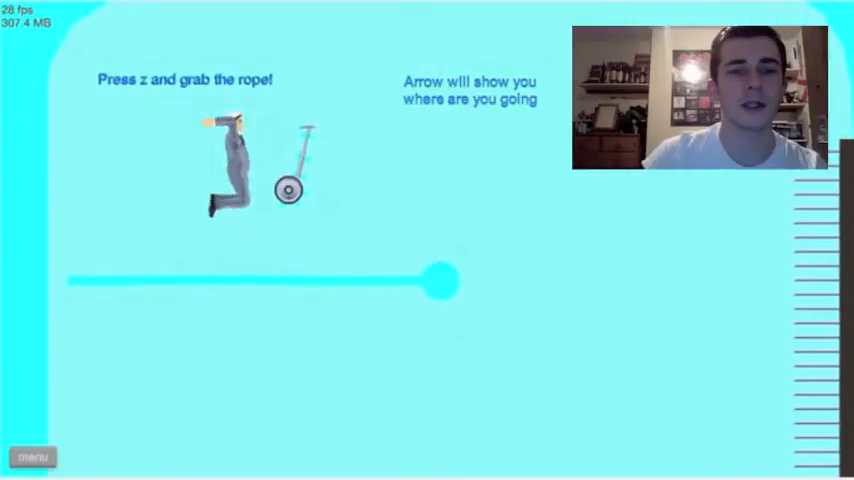
- Try to grab the rope with Z, crash, and dismiss the post-run menu
{"action": "key", "text": "z"}
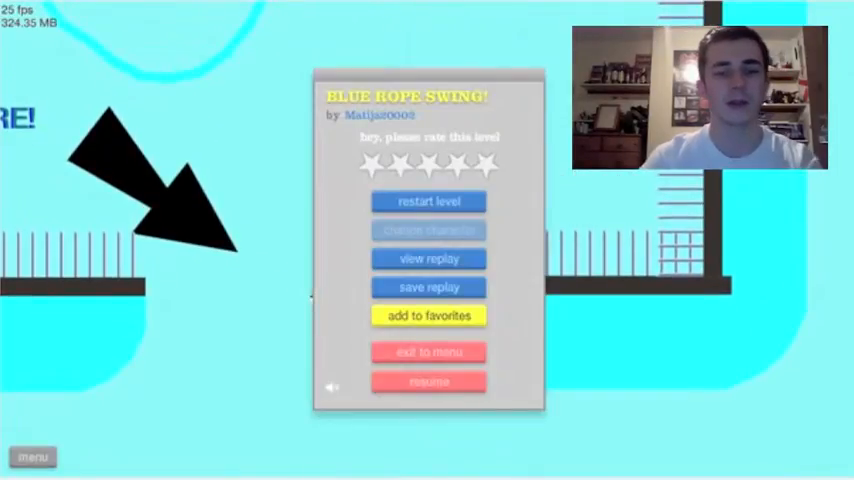
{"action": "left_click", "coordinate": [428, 380]}
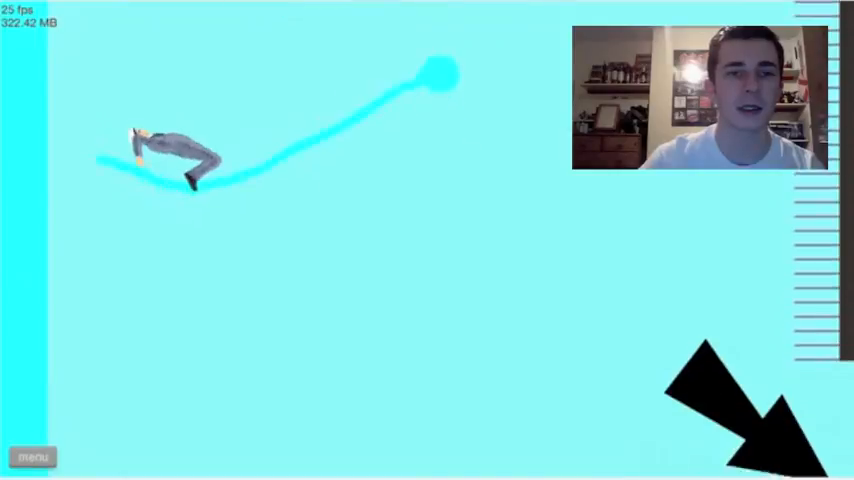